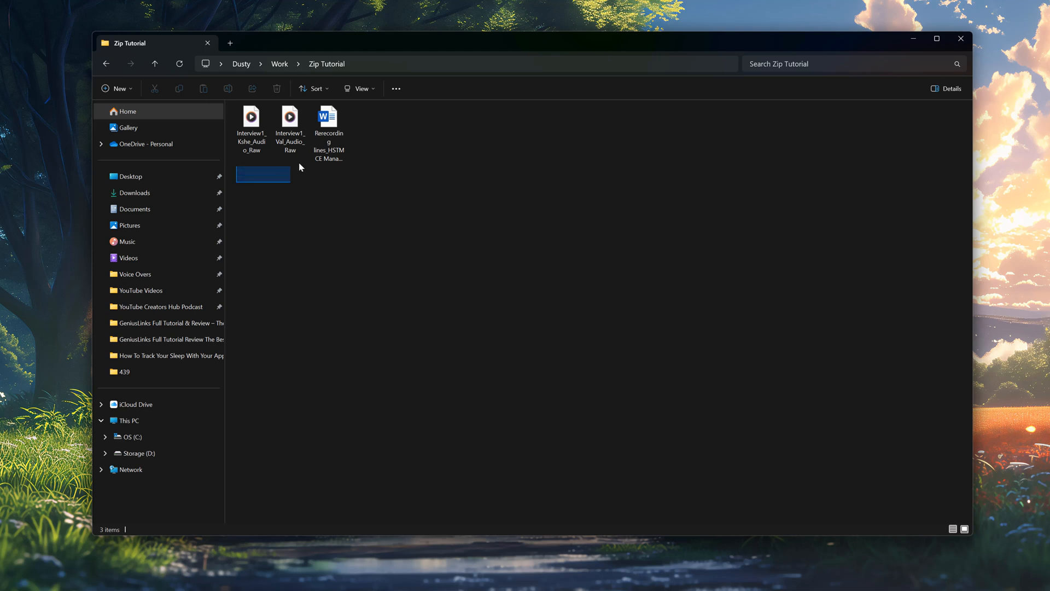
Step: Clear the selection, then box-select the two audio files and the Word document together
left_click(294, 211)
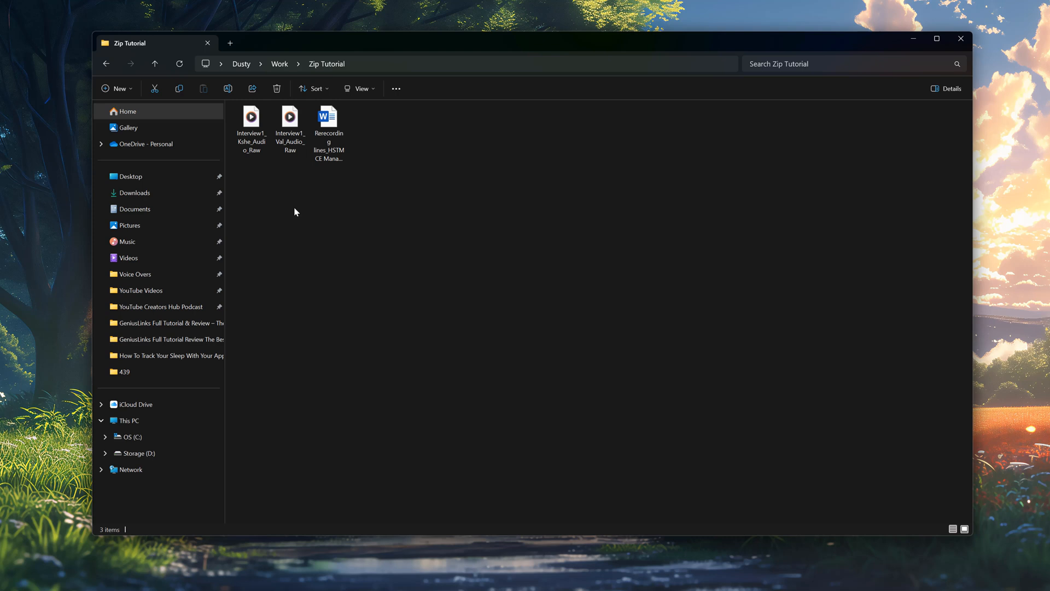
mouse_move(319, 218)
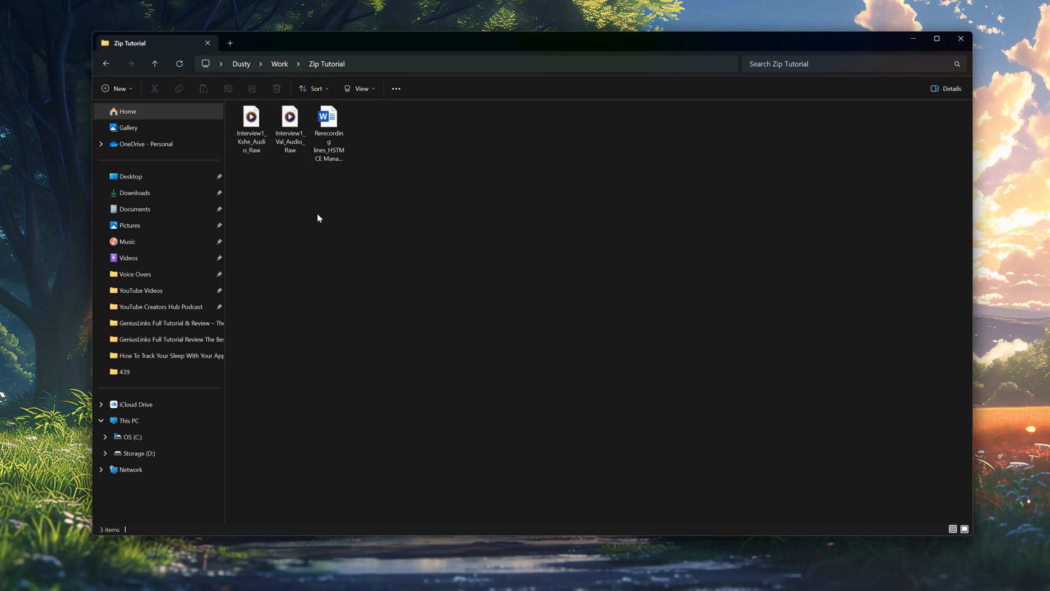
mouse_move(309, 221)
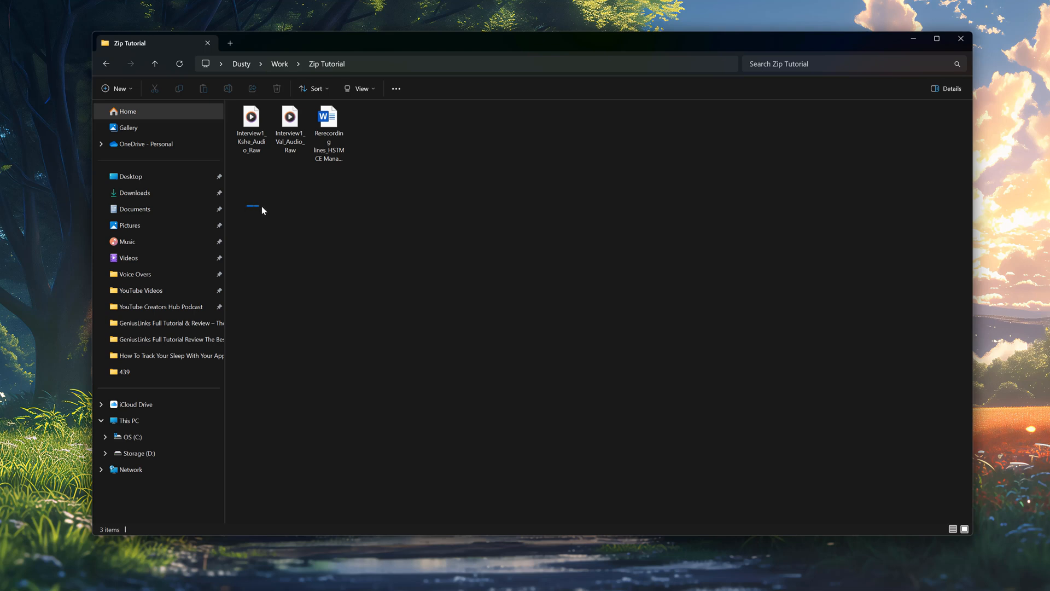
left_click_drag(261, 210, 318, 187)
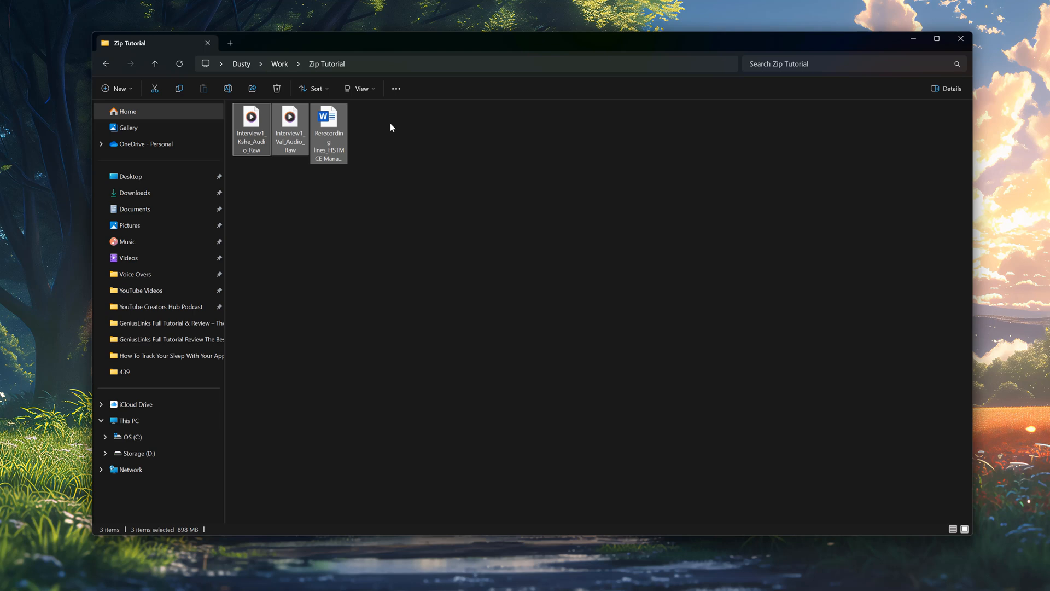
mouse_move(386, 138)
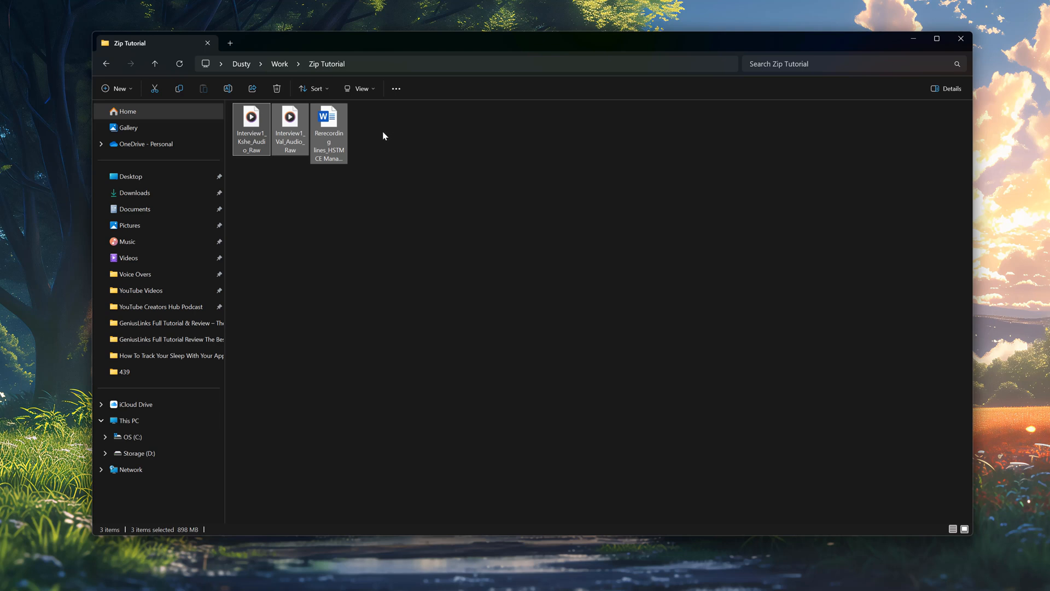
mouse_move(236, 165)
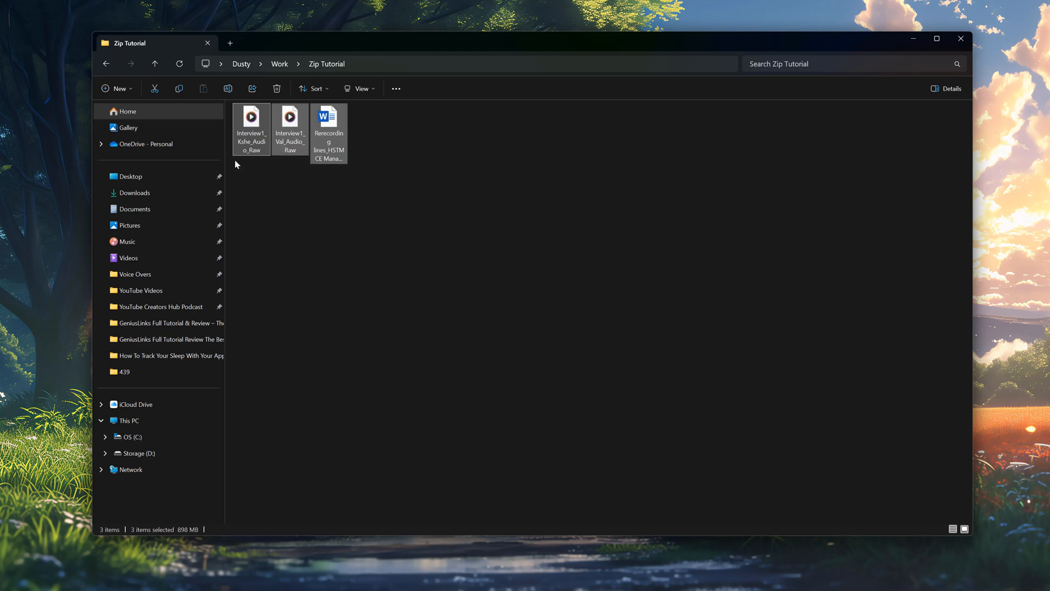
mouse_move(259, 179)
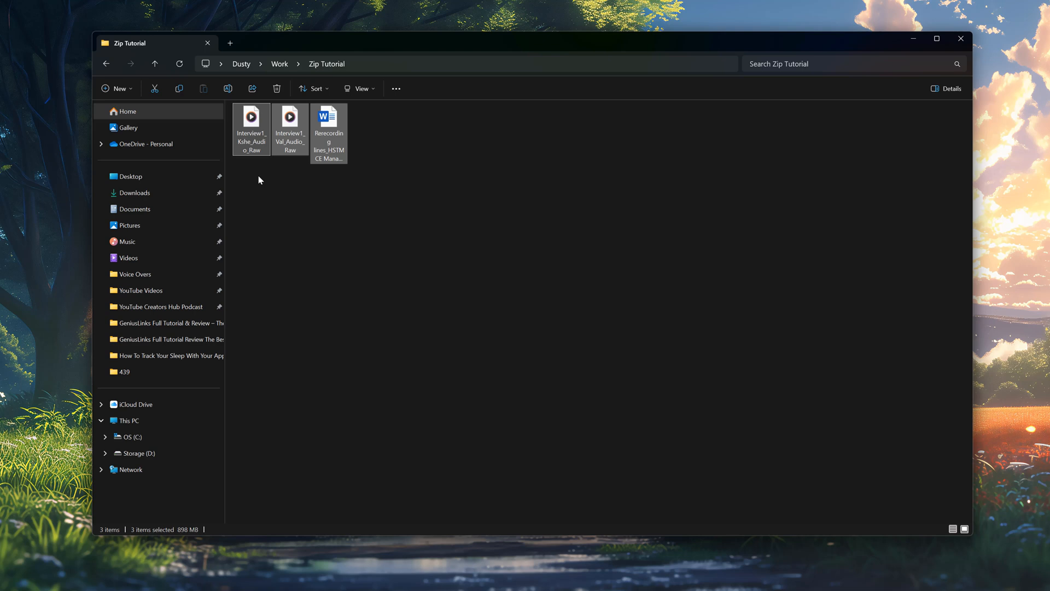
Step: Compress the three selected files into a ZIP archive via the context menu's Compress to > ZIP File
right_click(329, 133)
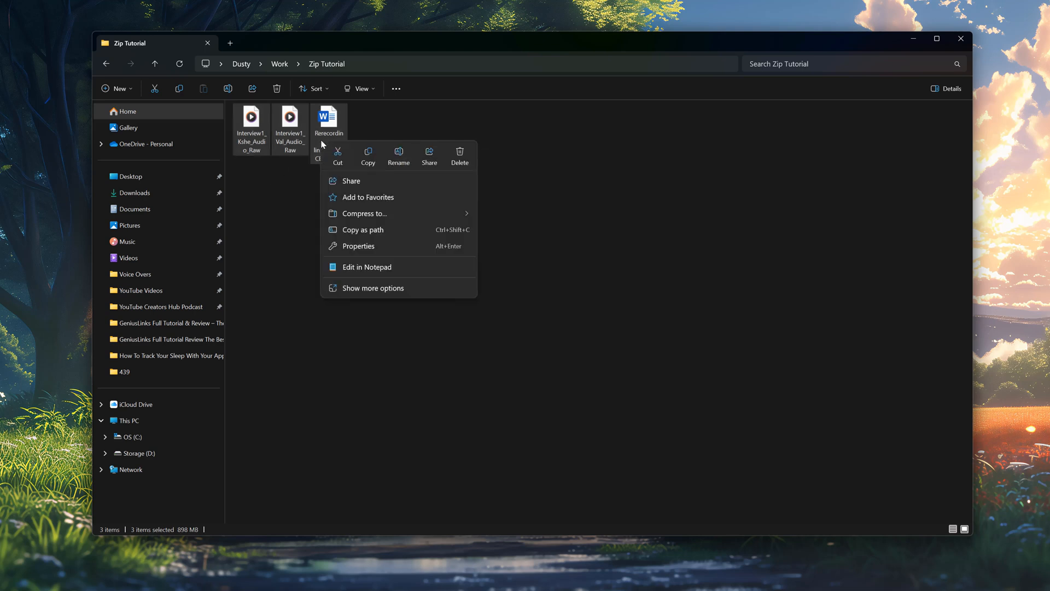
mouse_move(364, 213)
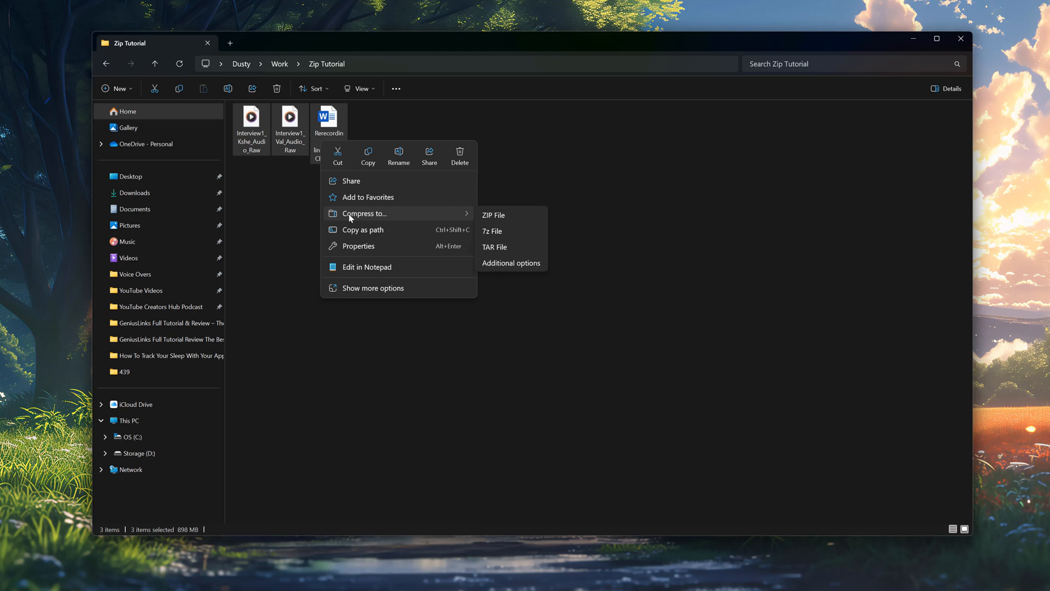
mouse_move(529, 215)
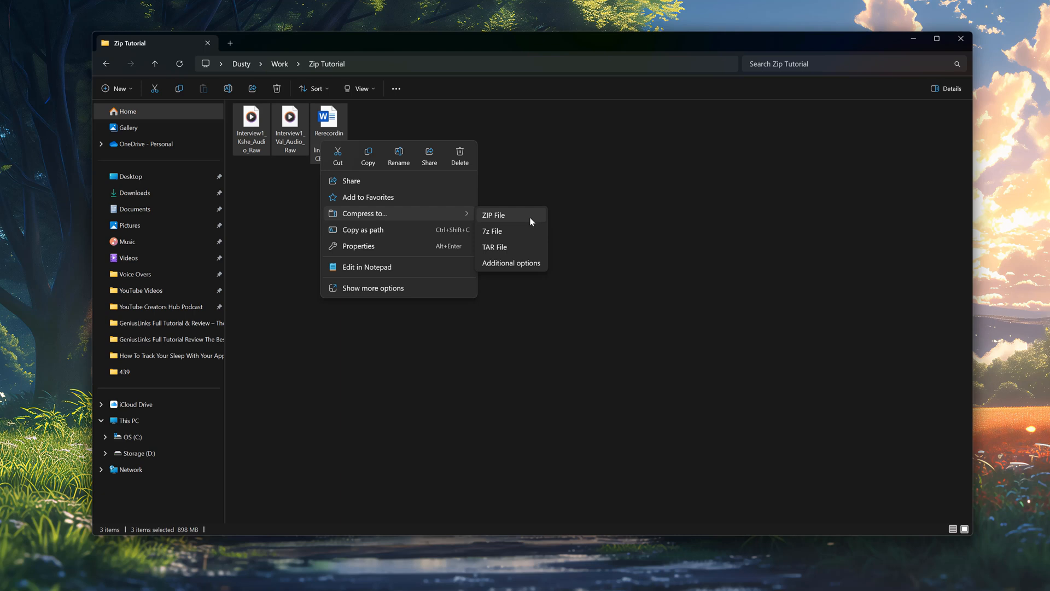
mouse_move(517, 220)
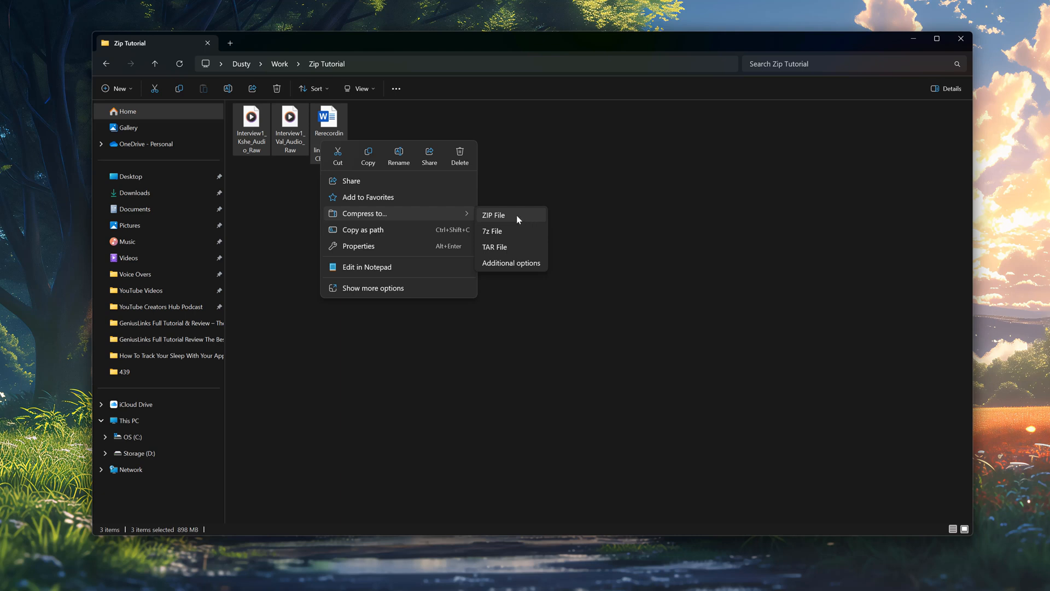
left_click(494, 216)
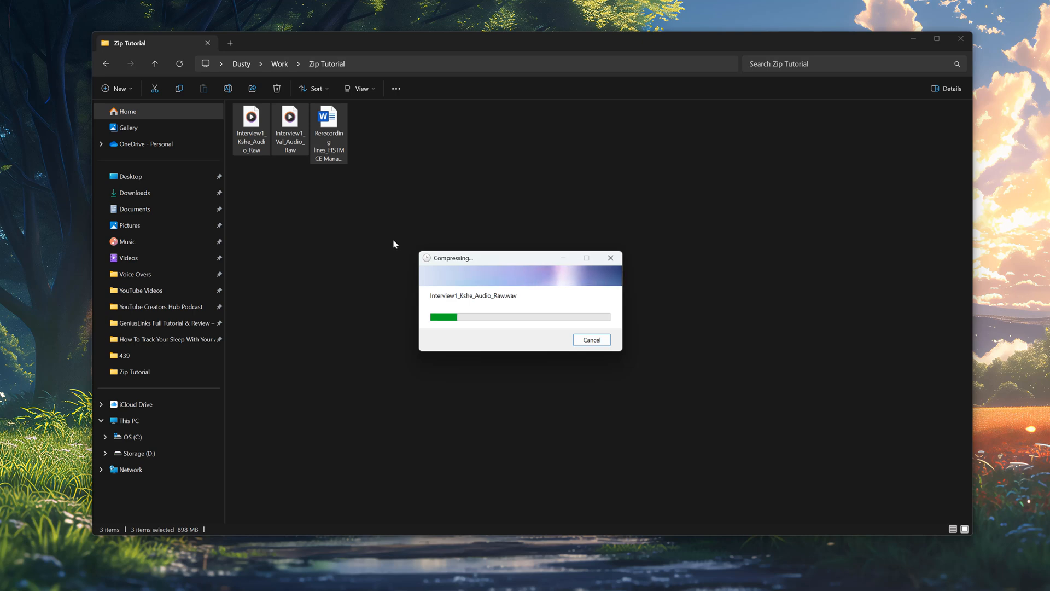
mouse_move(378, 254)
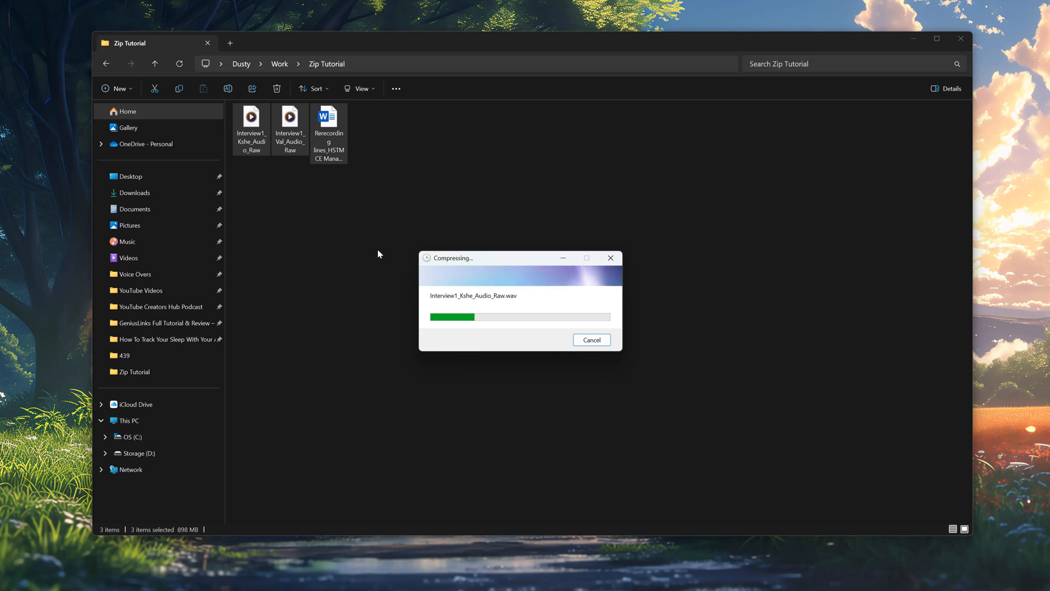
mouse_move(366, 256)
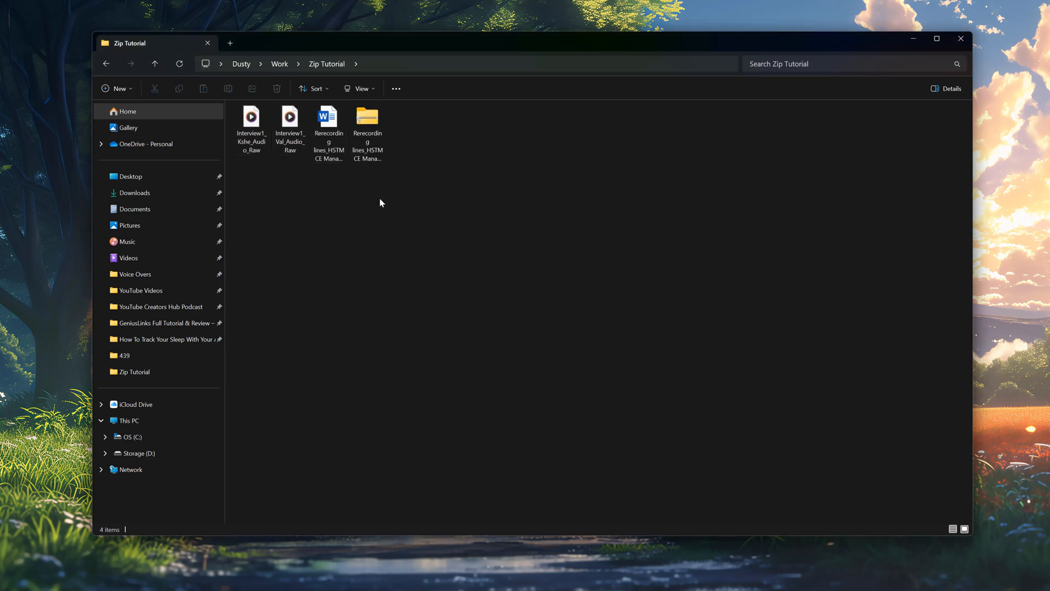
mouse_move(368, 120)
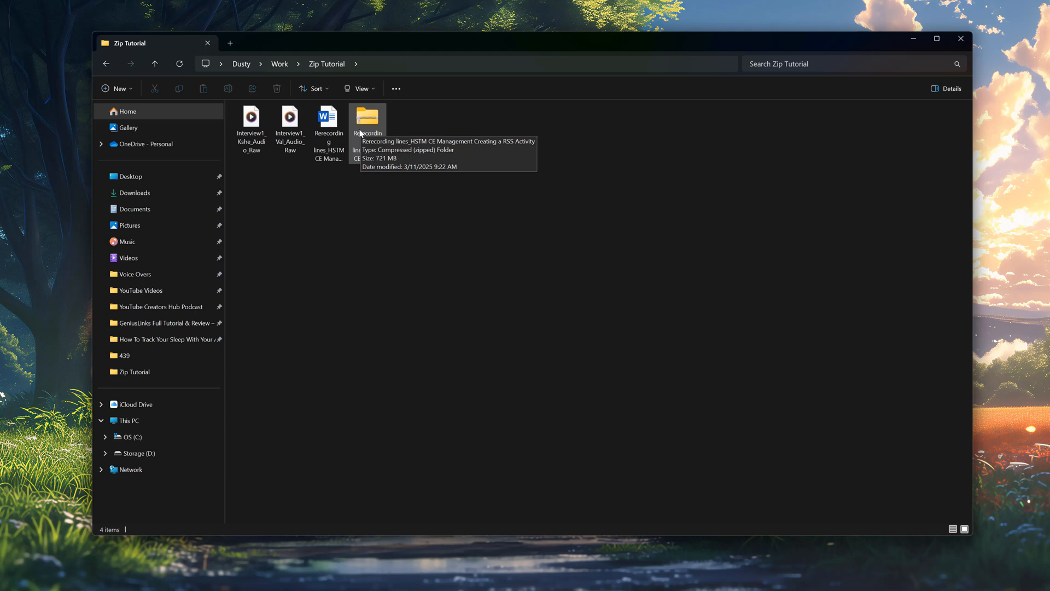
mouse_move(365, 124)
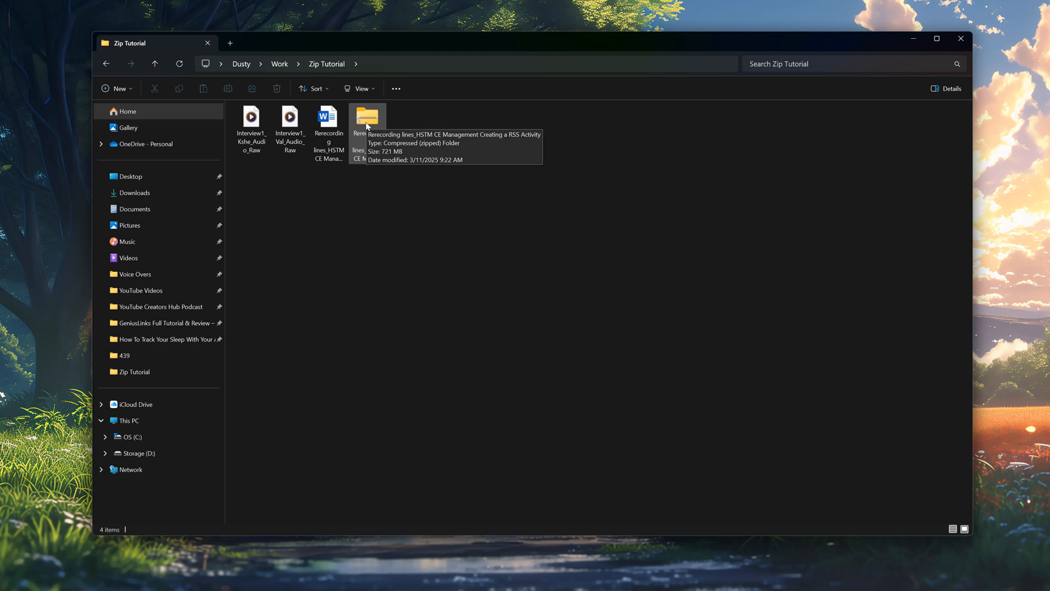
mouse_move(267, 203)
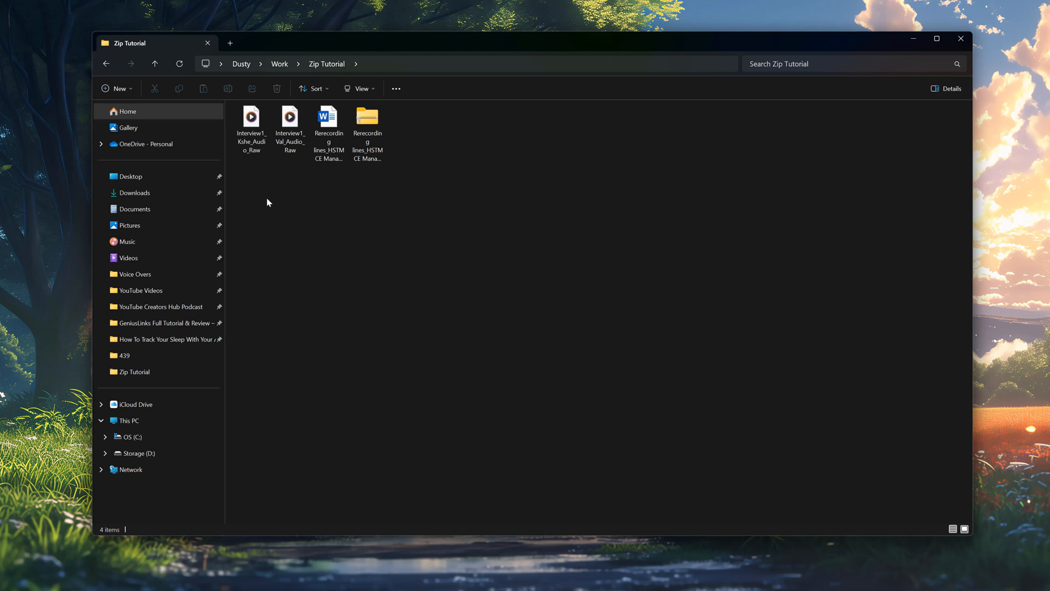
mouse_move(257, 198)
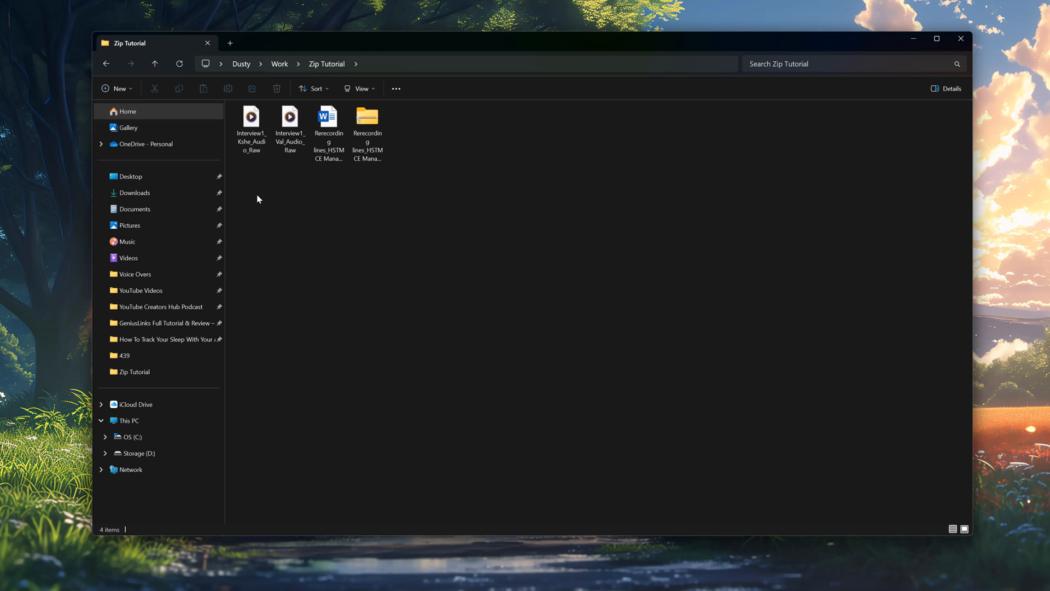
left_click(252, 128)
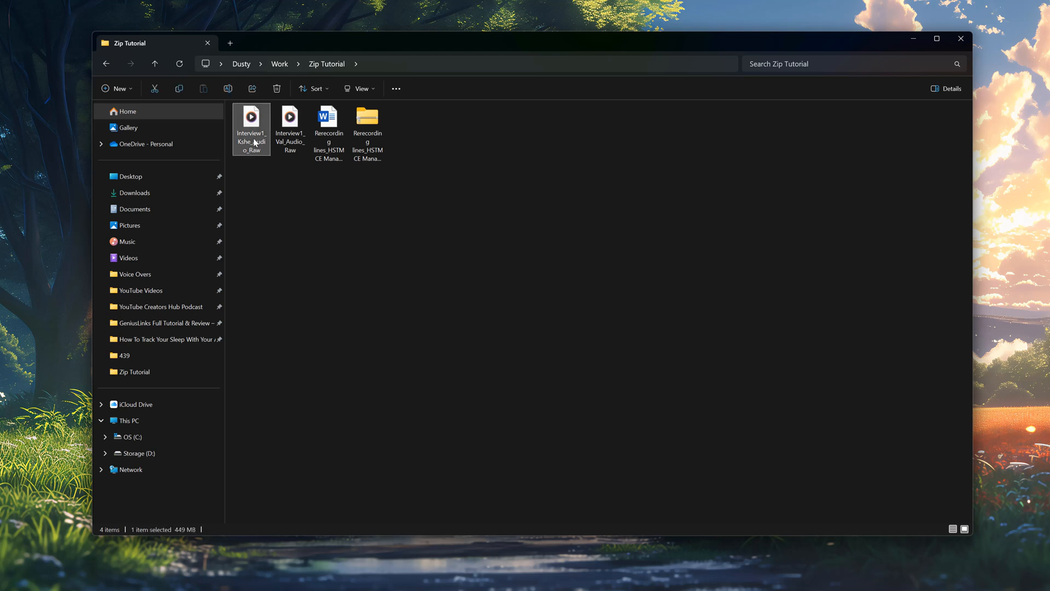
right_click(252, 127)
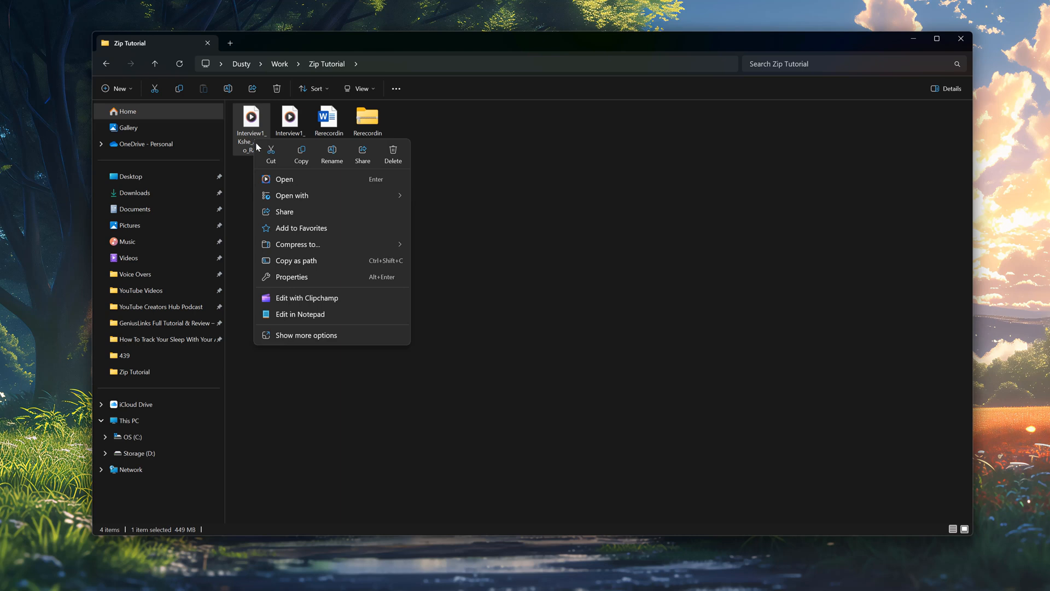
left_click(400, 221)
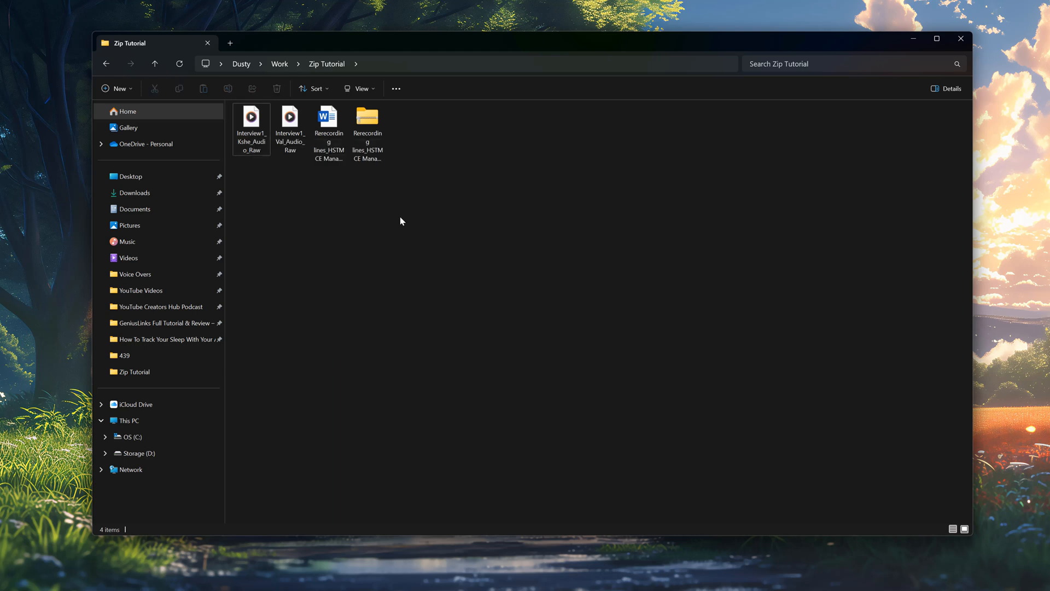
mouse_move(383, 218)
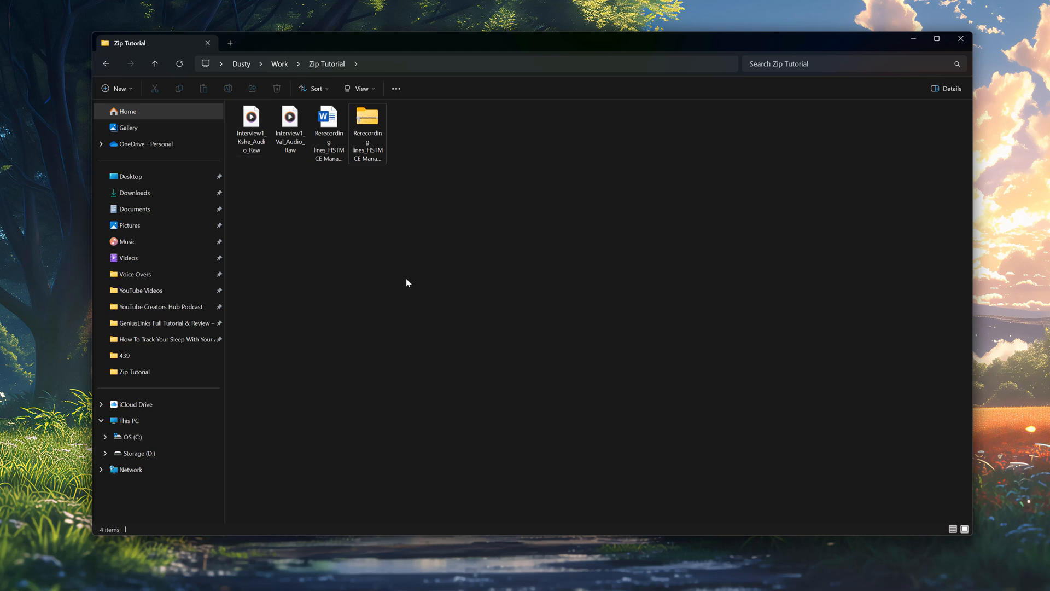
mouse_move(392, 250)
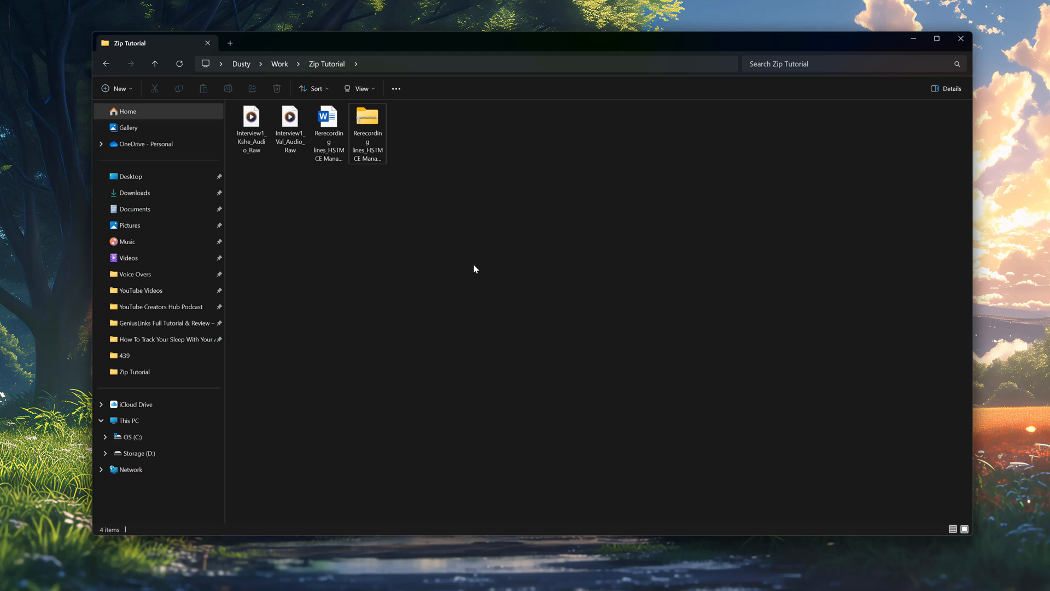
Step: Extract All from the ZIP into the default same-named folder, after browsing and cancelling a different destination
right_click(367, 126)
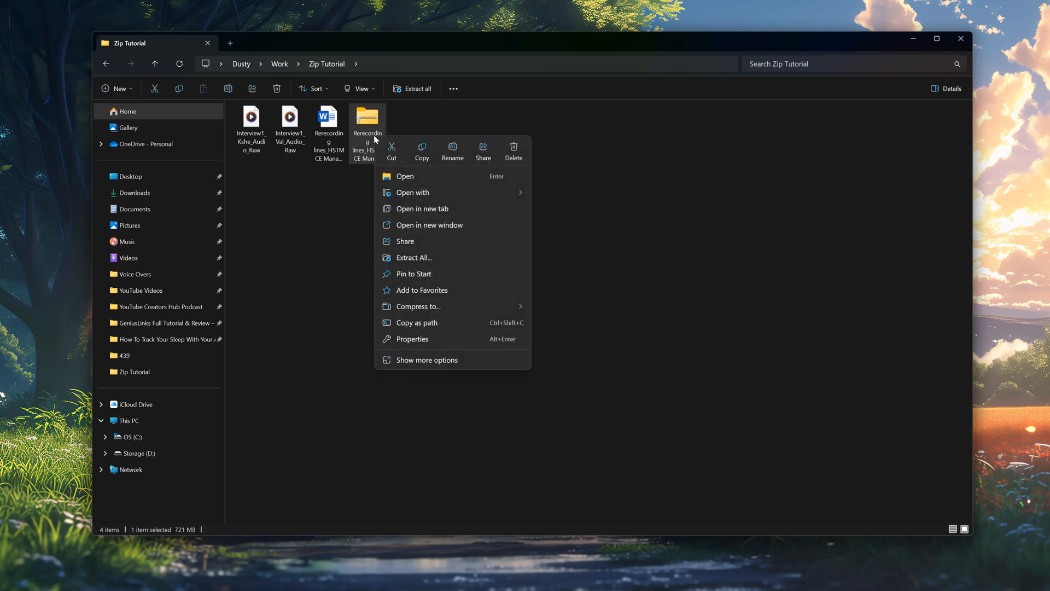
mouse_move(414, 257)
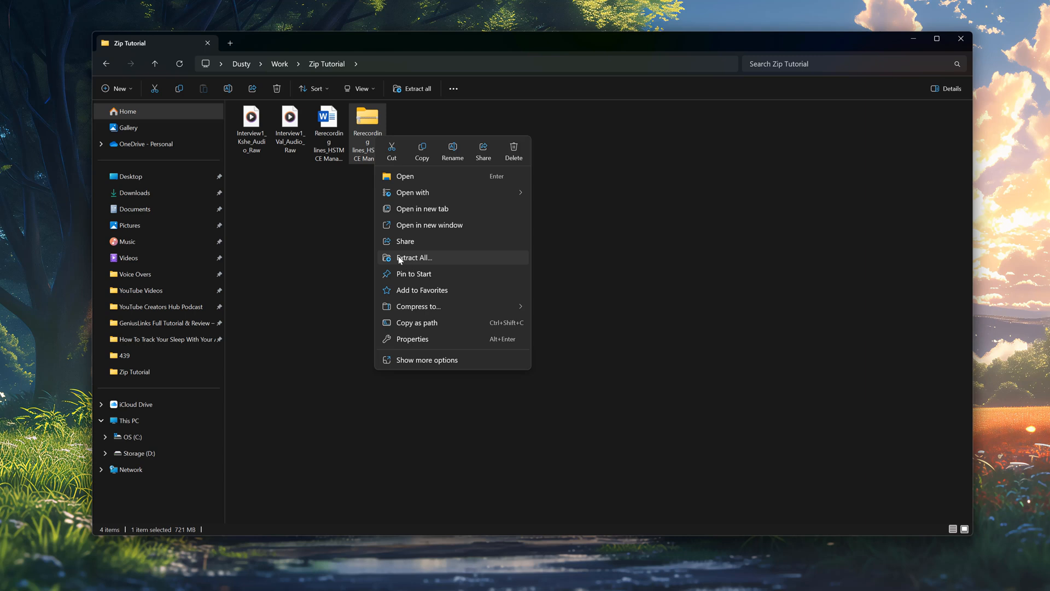
mouse_move(427, 262)
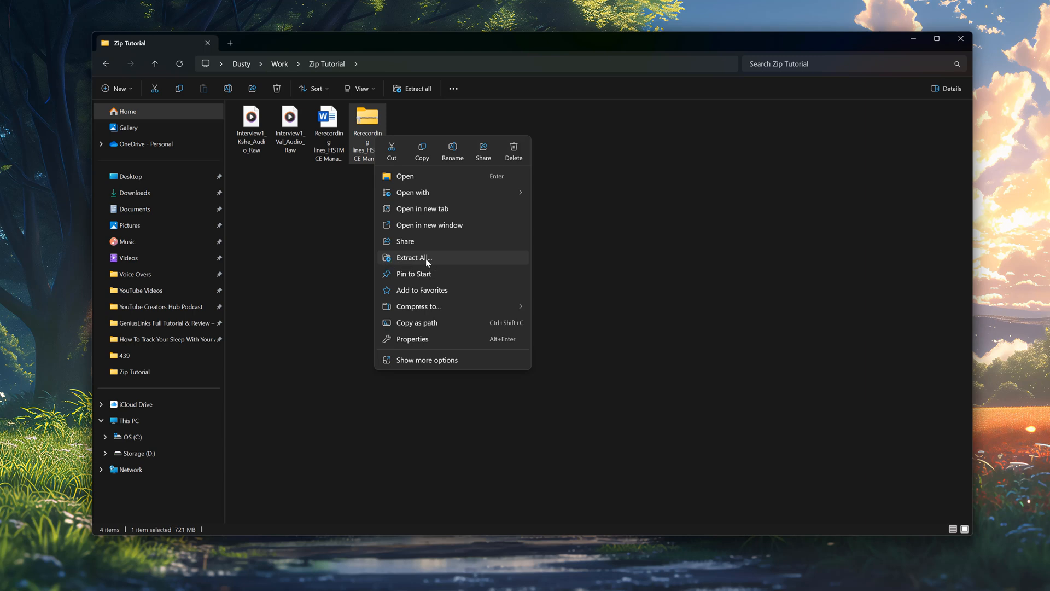
left_click(412, 257)
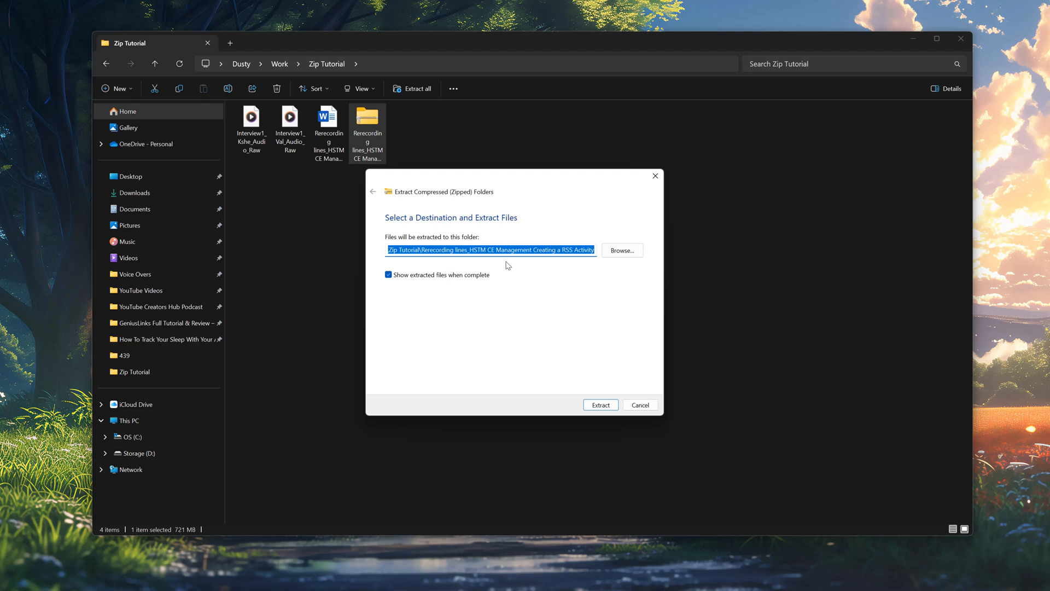
mouse_move(533, 298)
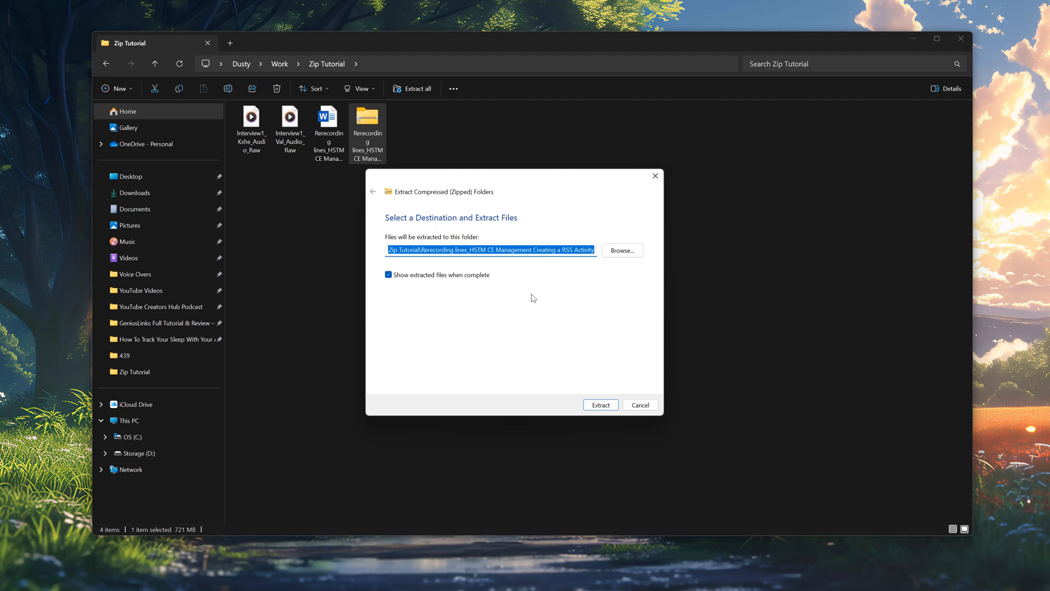
left_click(621, 249)
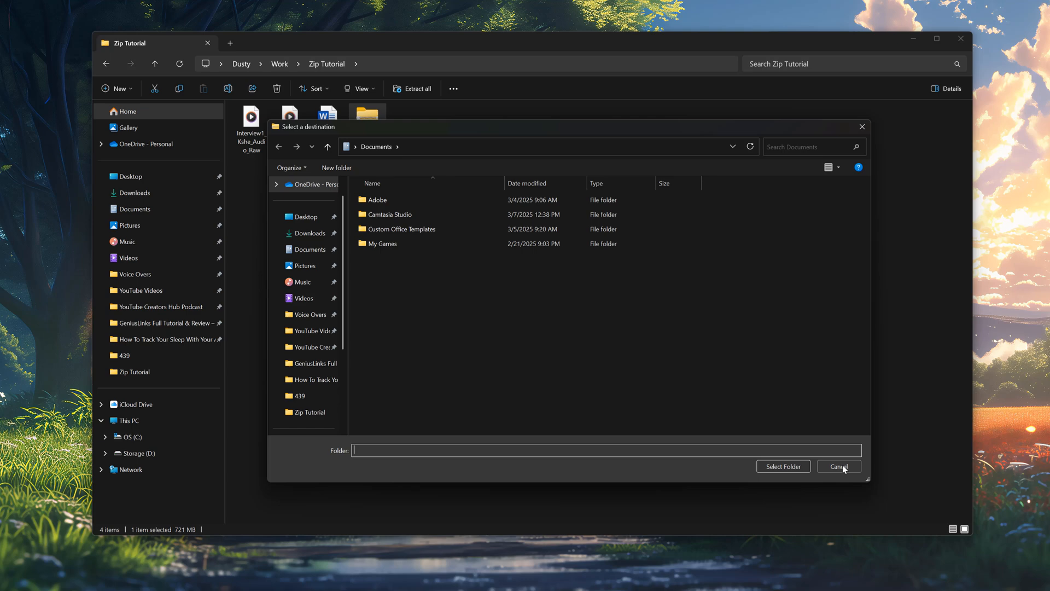
left_click(837, 466)
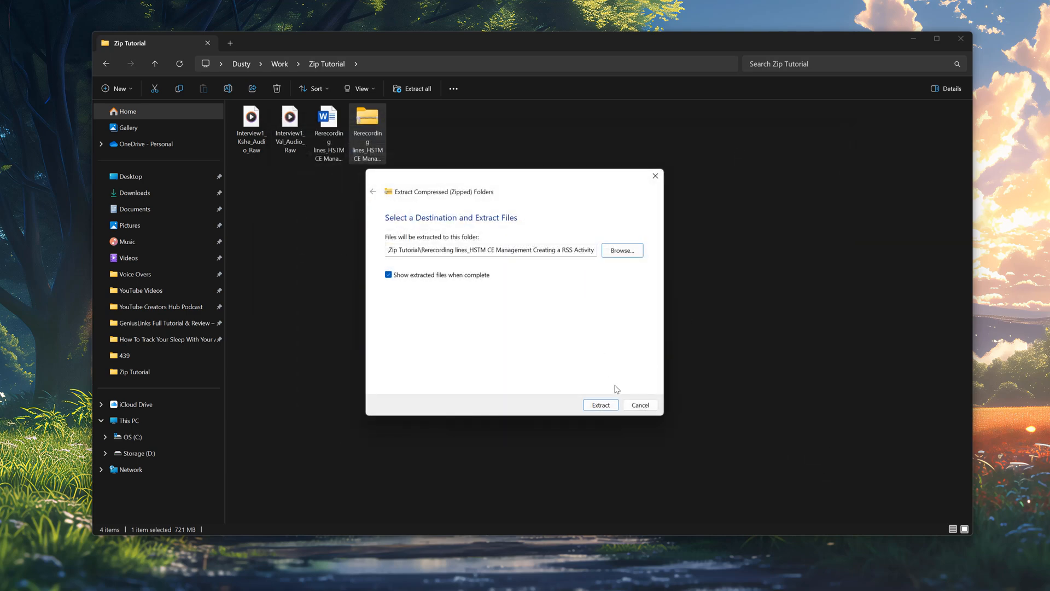
left_click(600, 404)
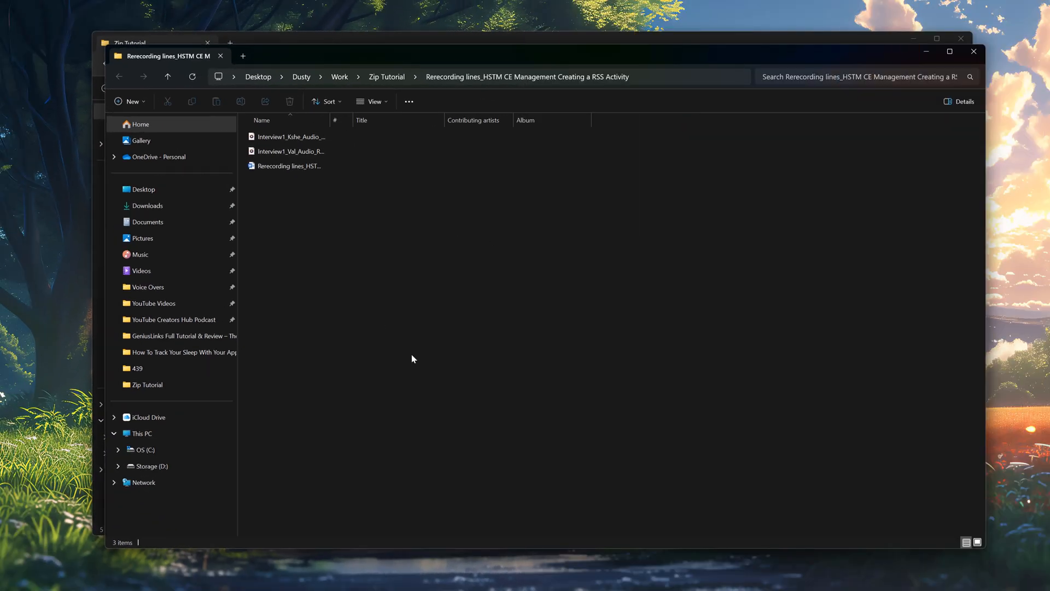
mouse_move(440, 275)
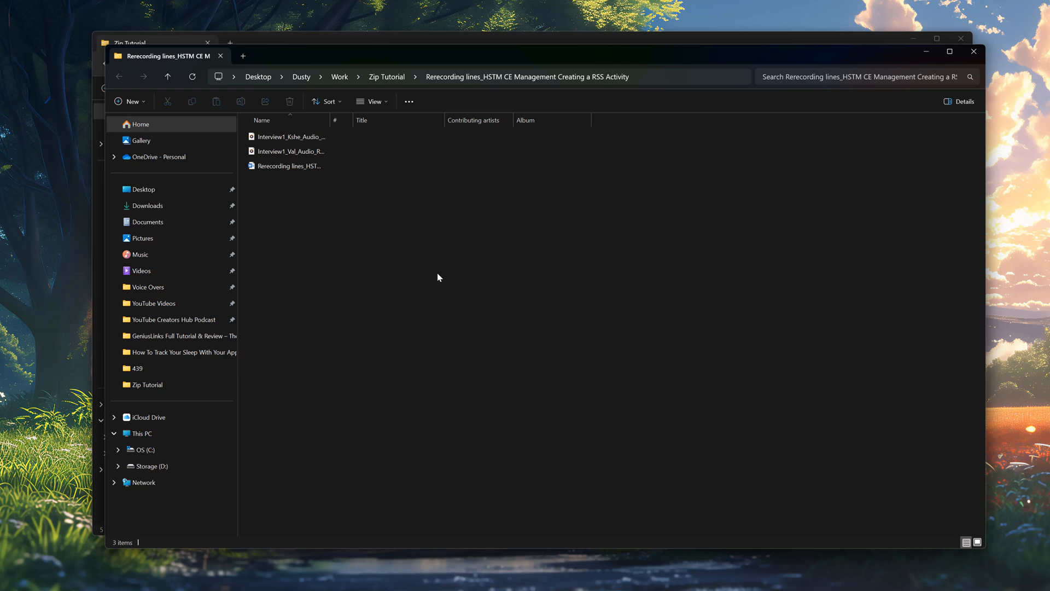
mouse_move(711, 277)
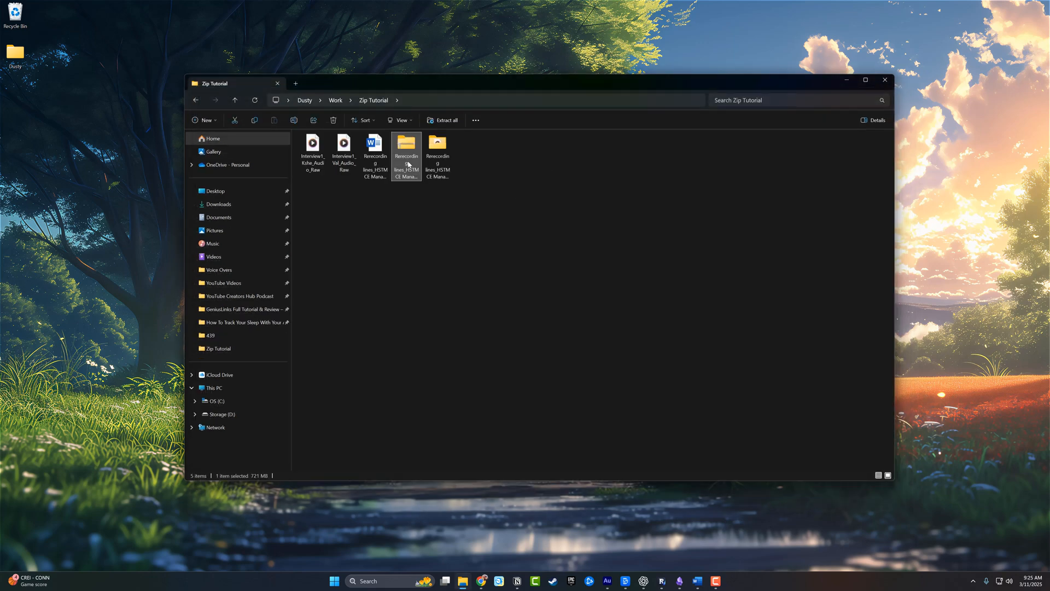
Step: Show the ZIP folder's Properties, listing it as a 721 MB compressed zipped folder
right_click(406, 145)
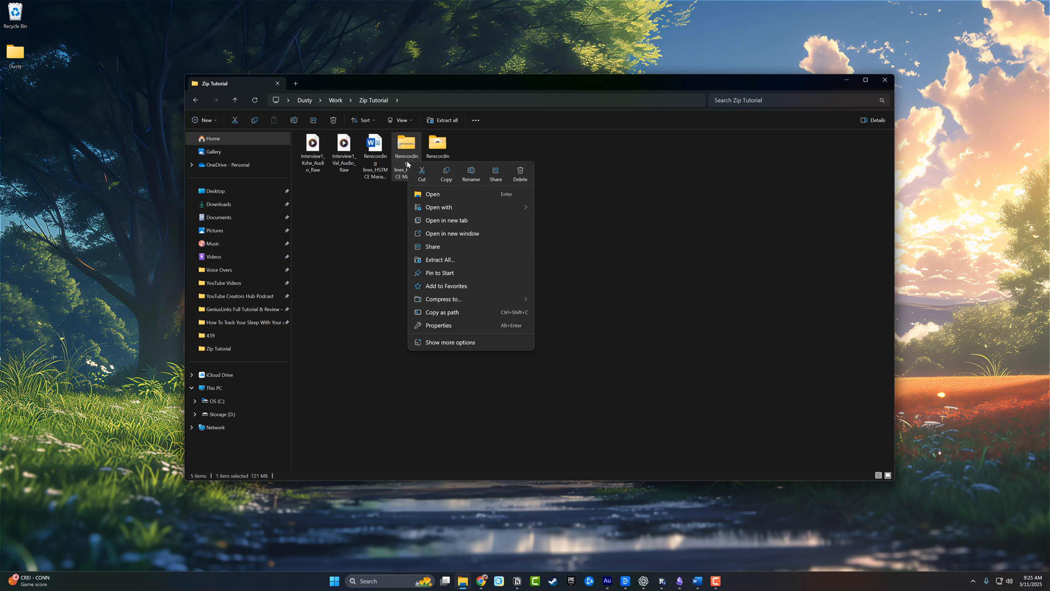
left_click(451, 329)
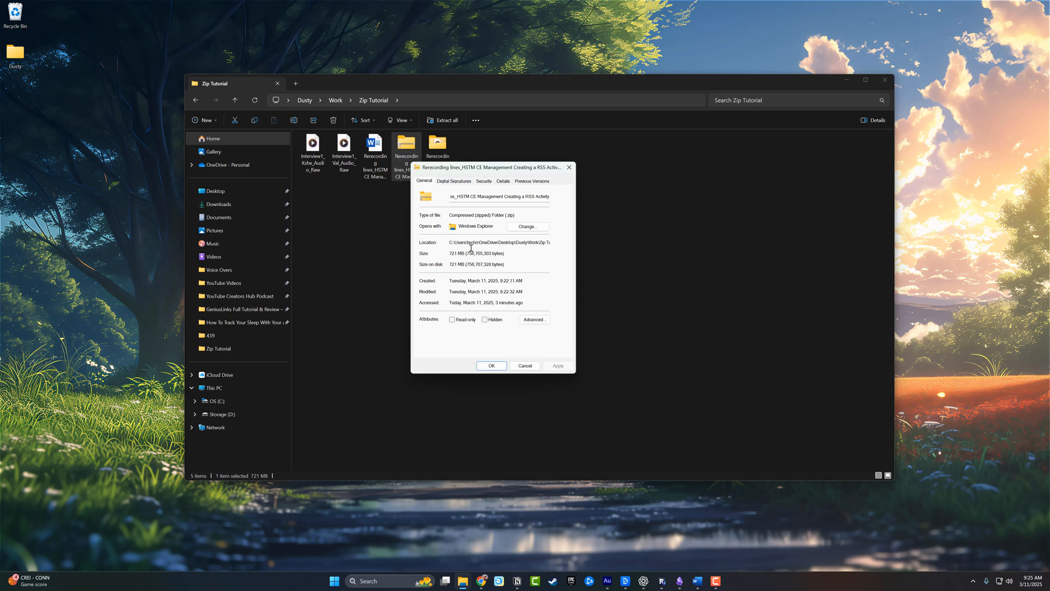
mouse_move(669, 286)
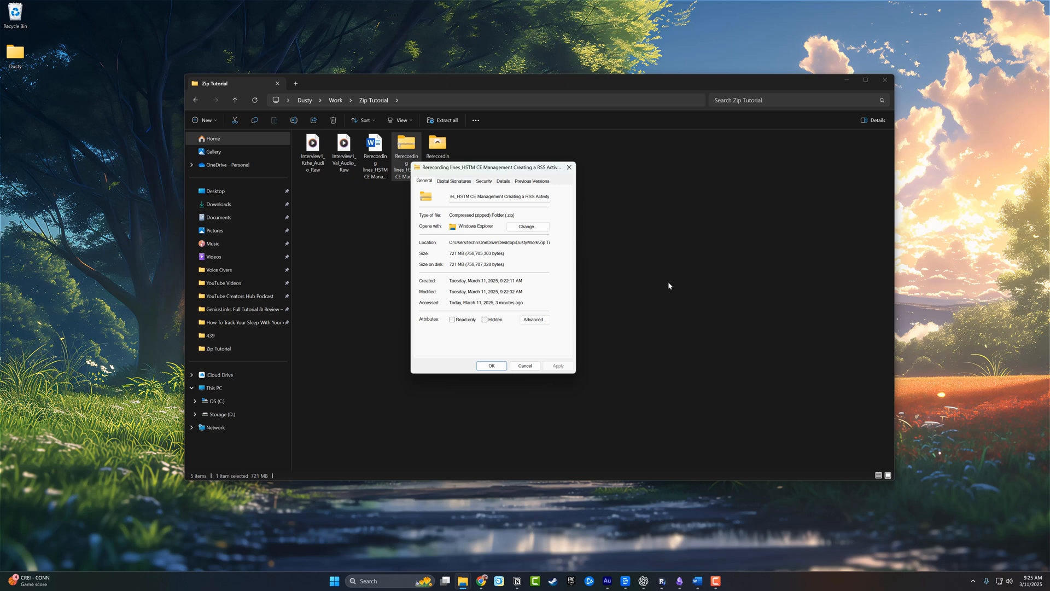